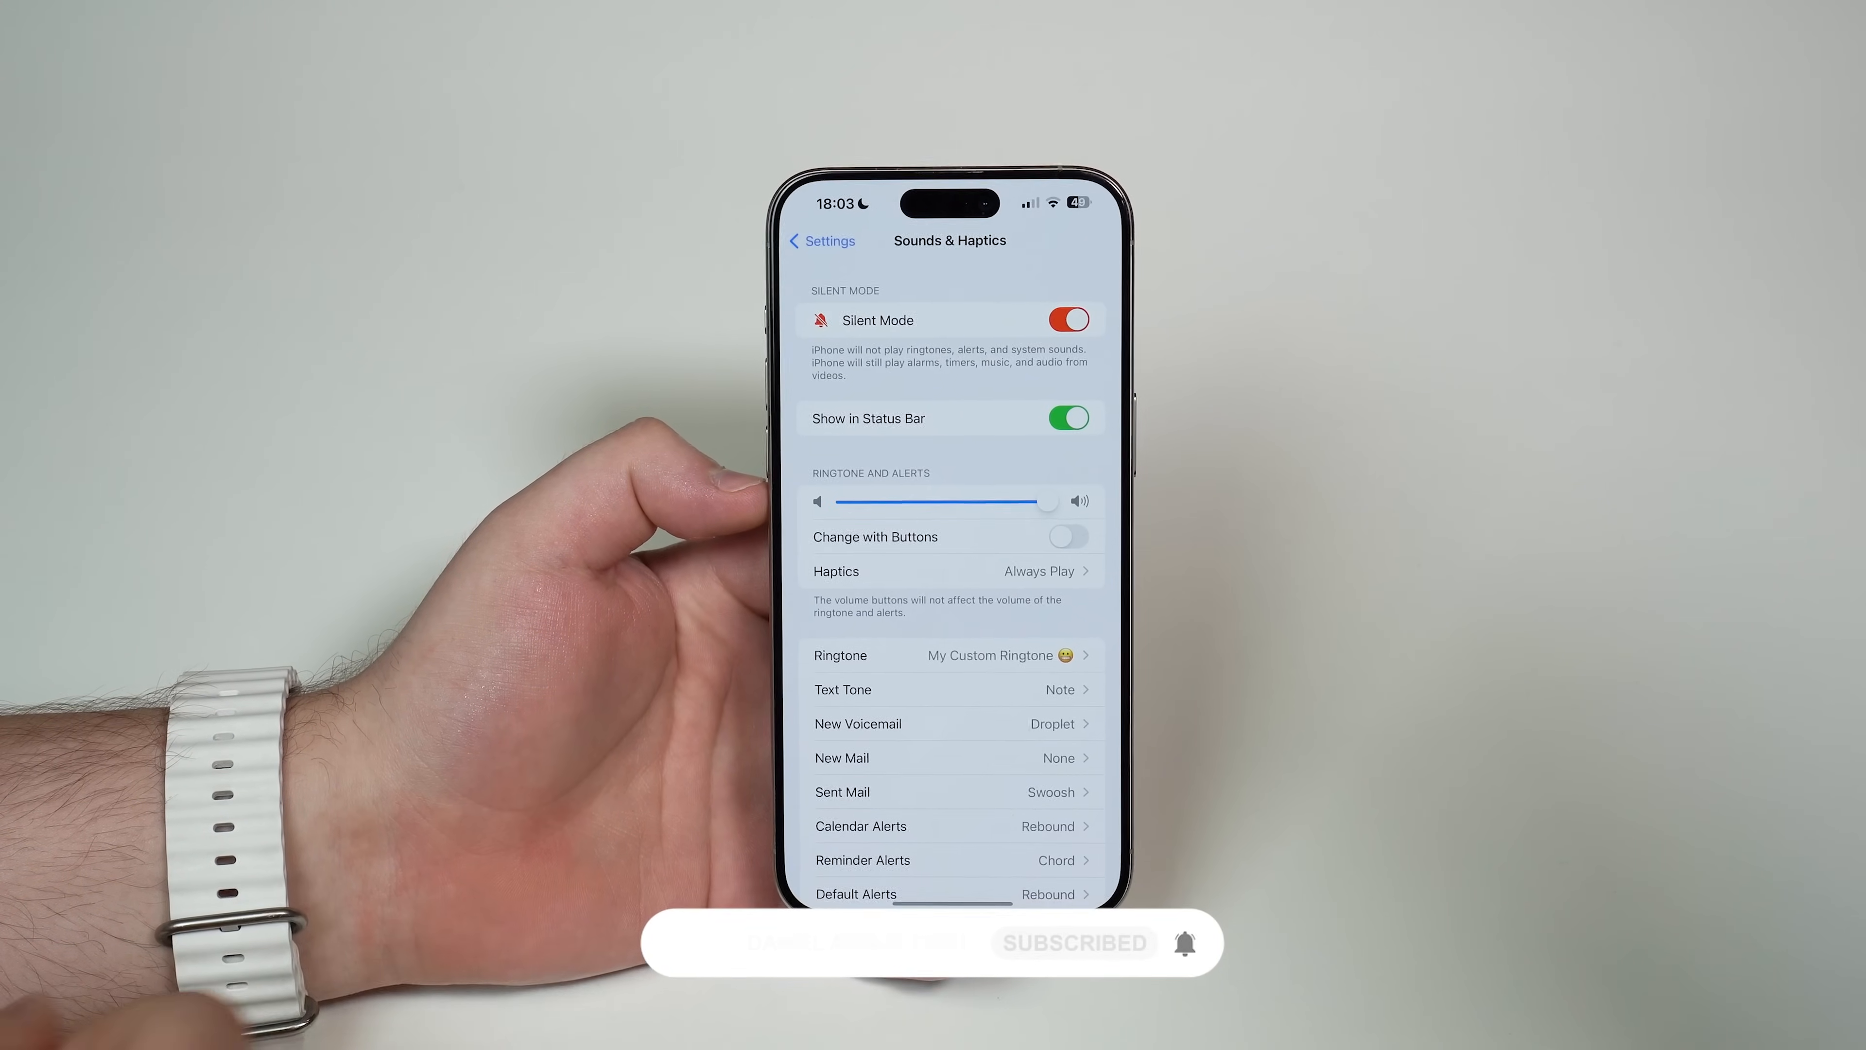
Step: View the ringtone list in Settings with My Custom Ringtone already checked
click(949, 655)
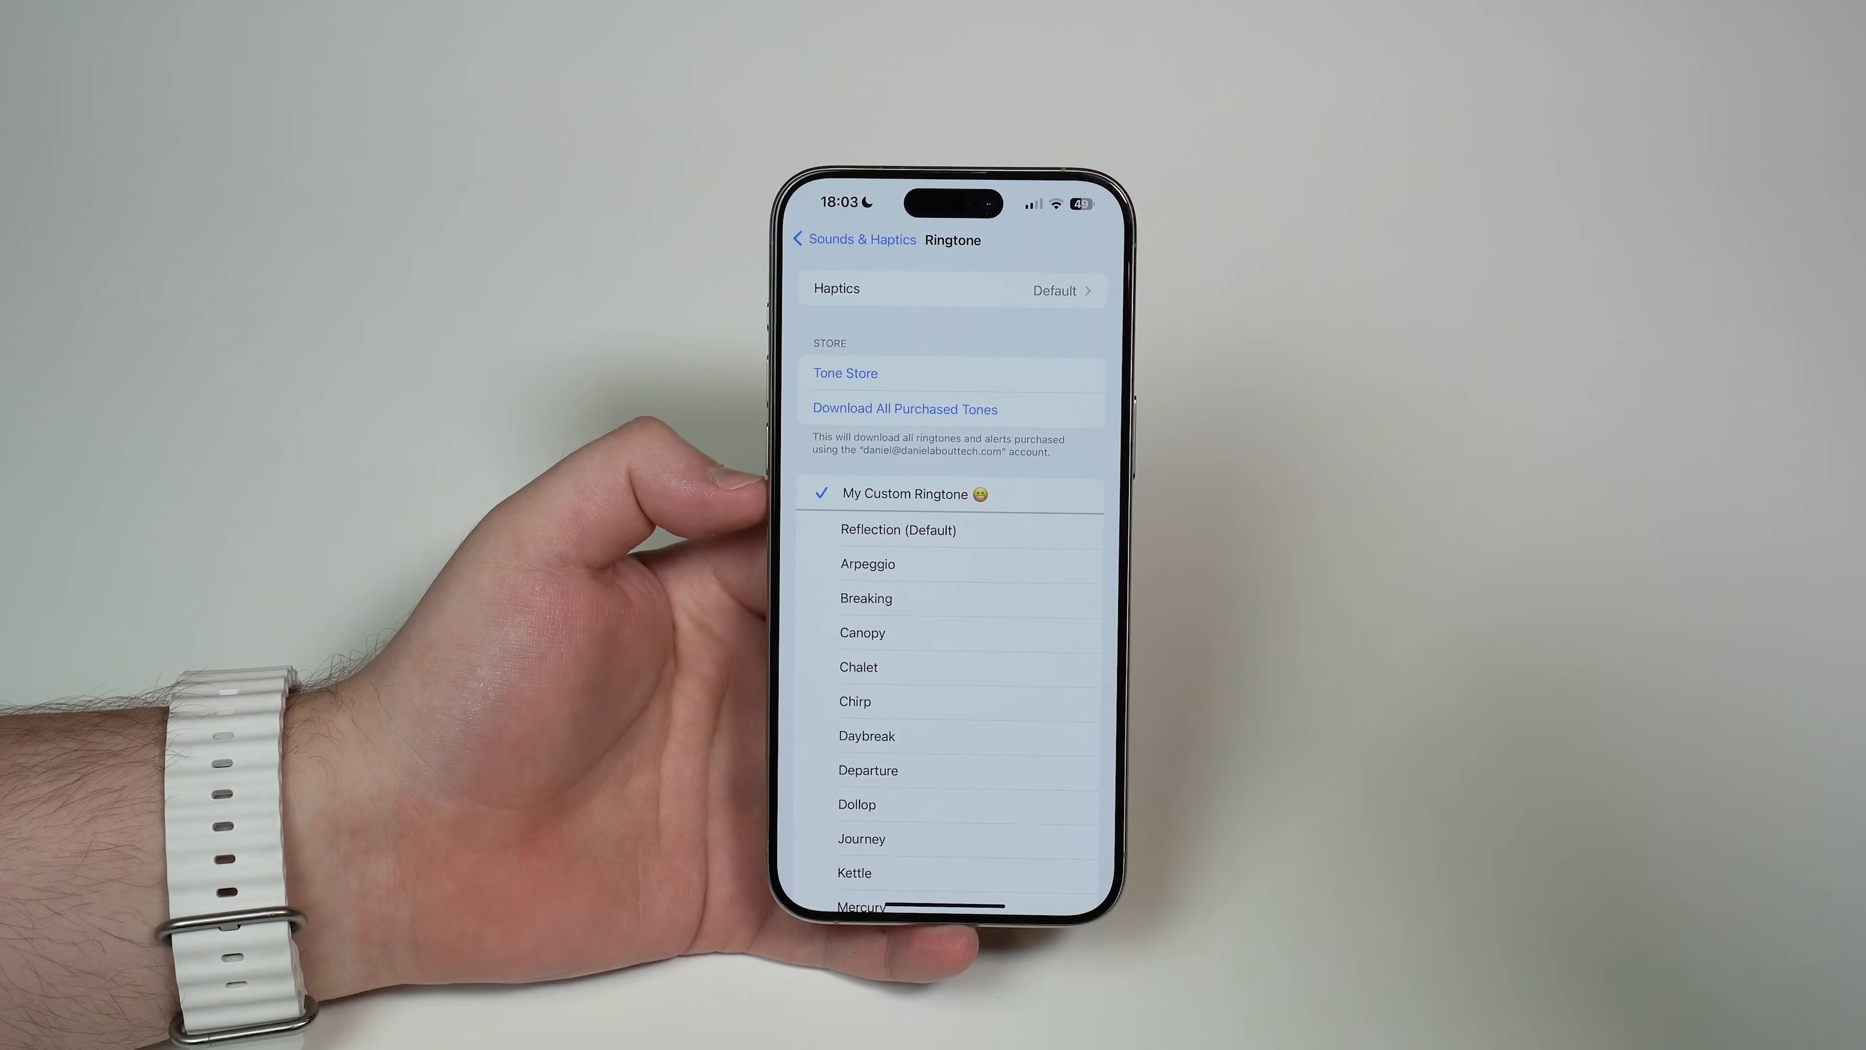
click(852, 239)
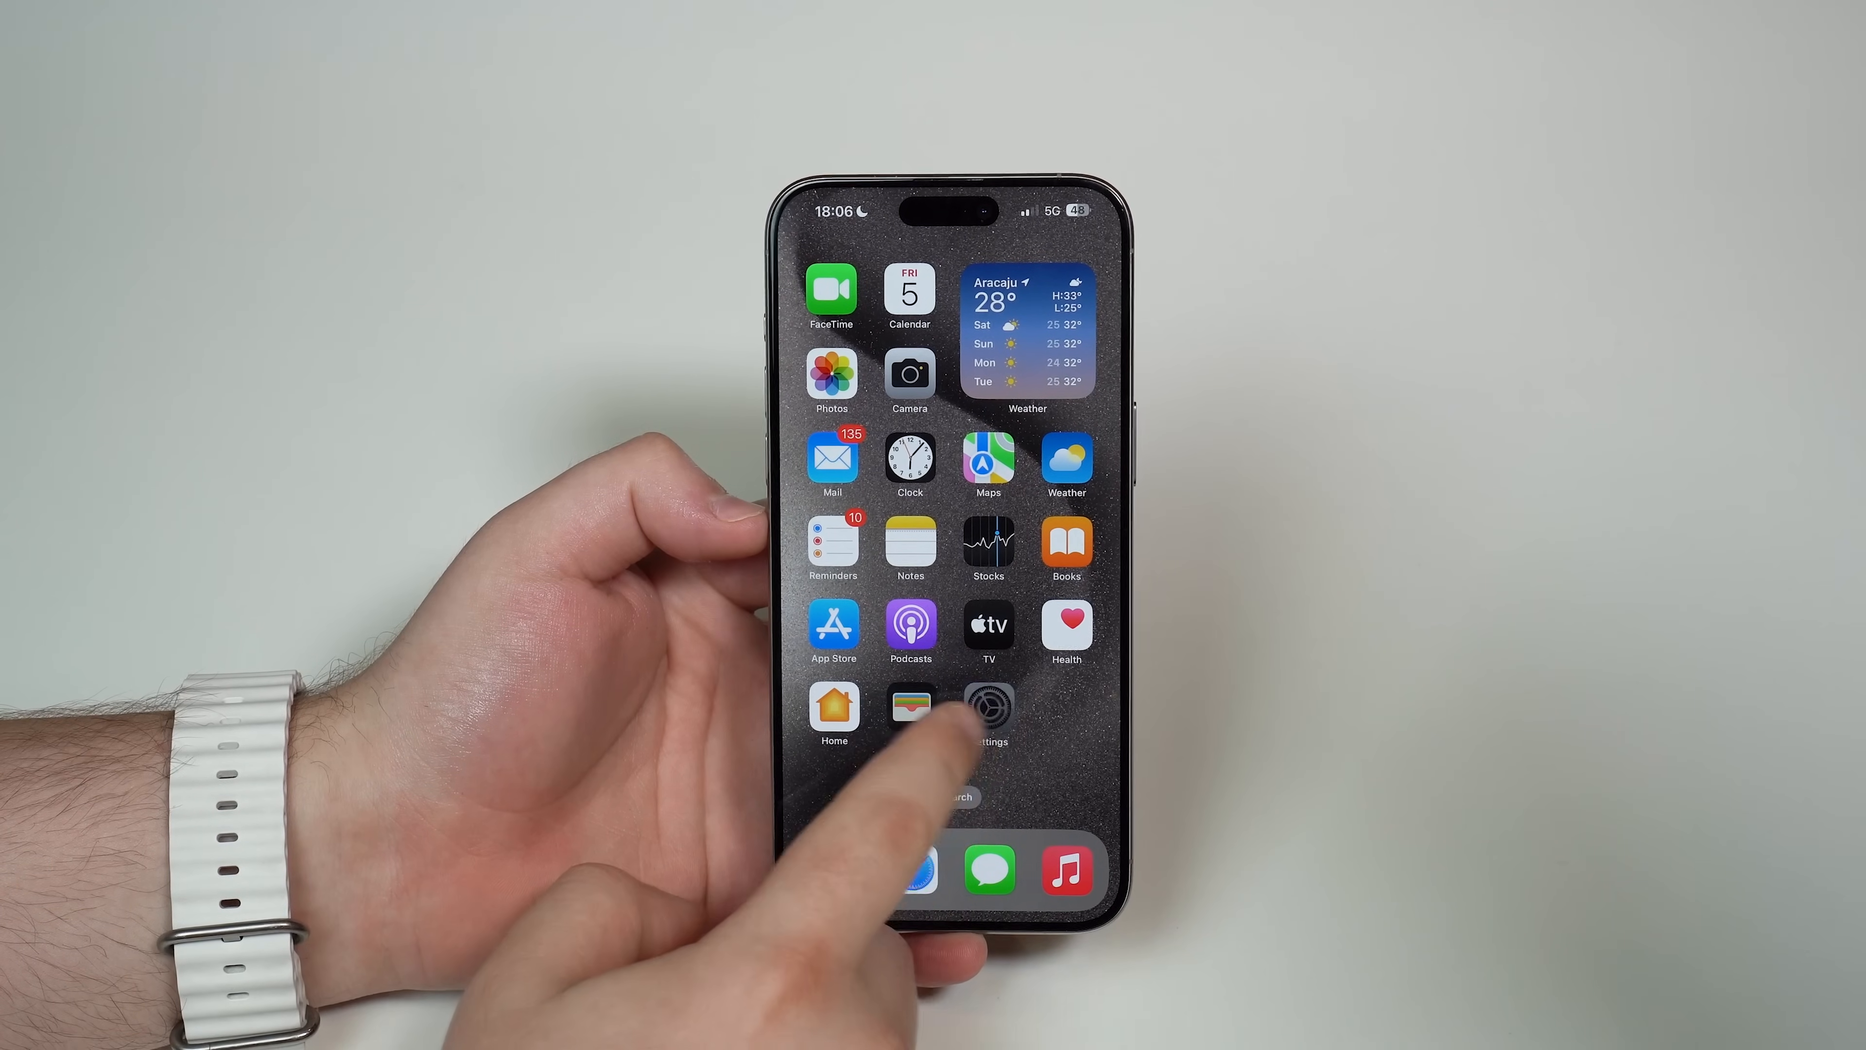
Step: Search the App Store for GarageBand, typing 'rage' into the search field
scroll(left, 3)
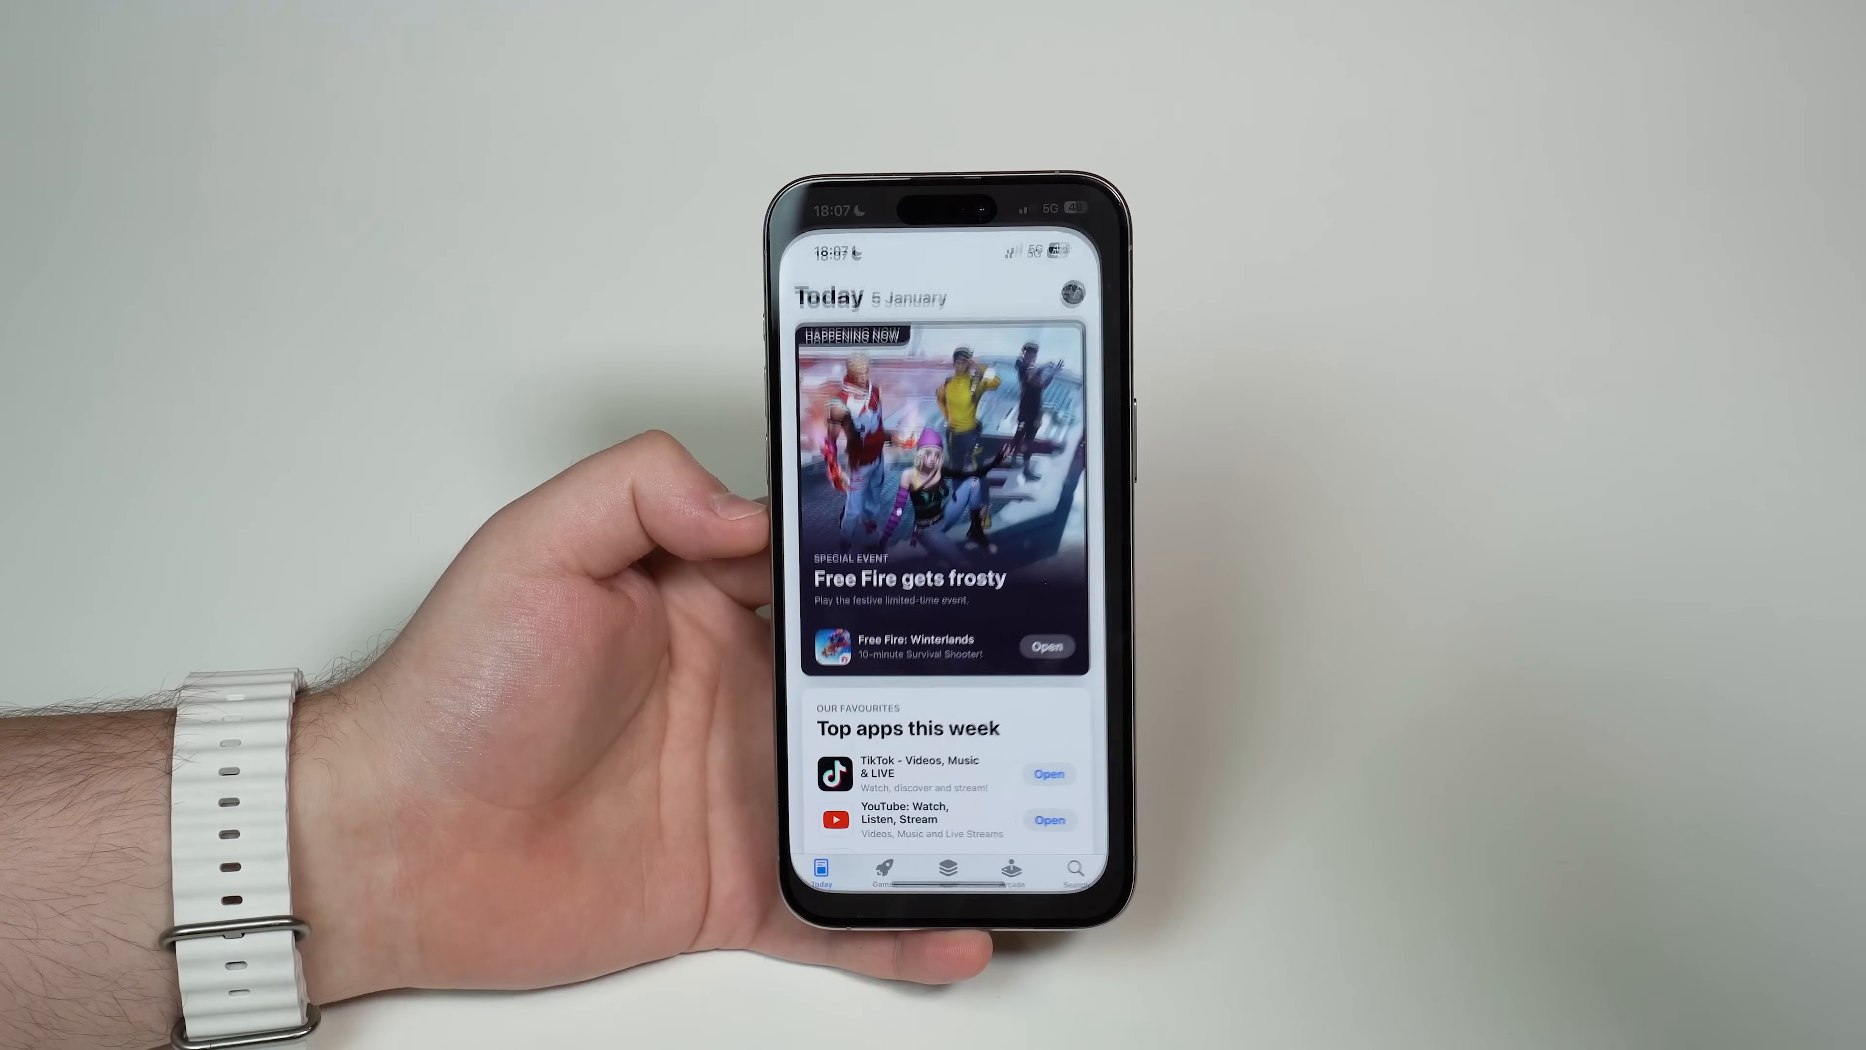
click(1075, 868)
text(ga)
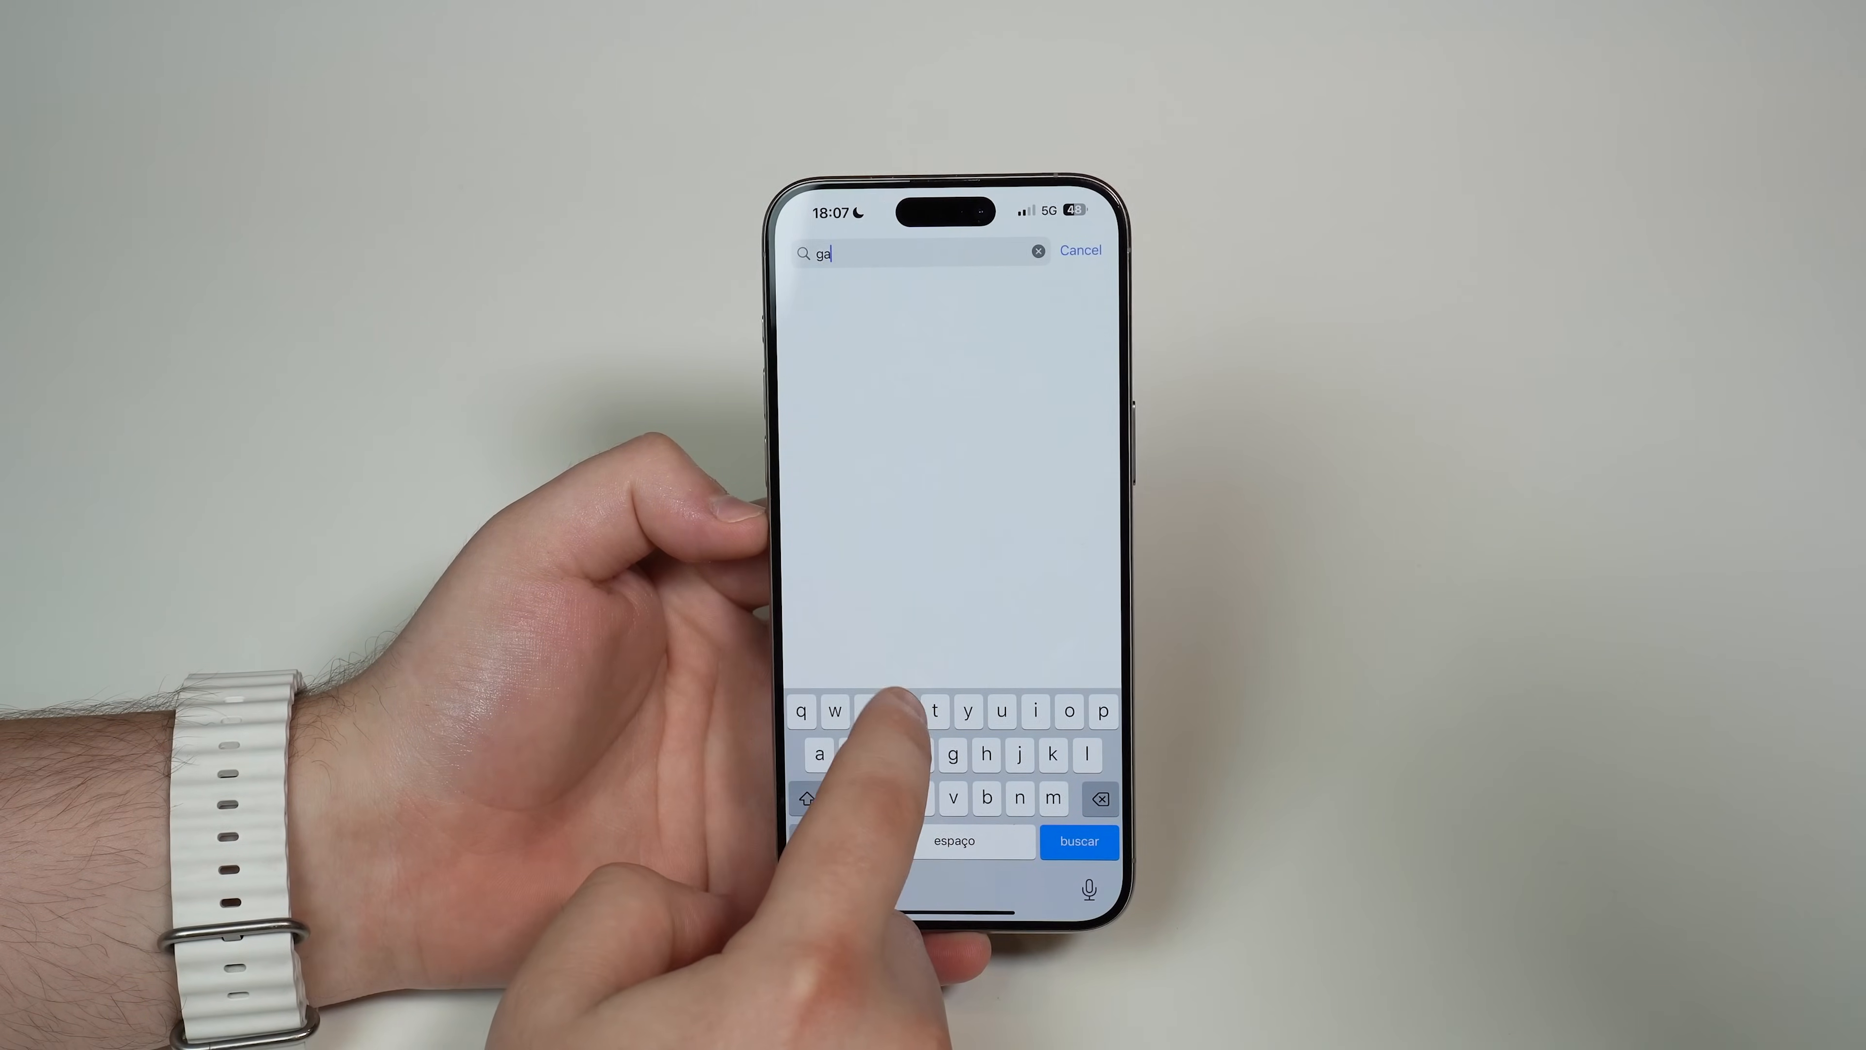
text(rage)
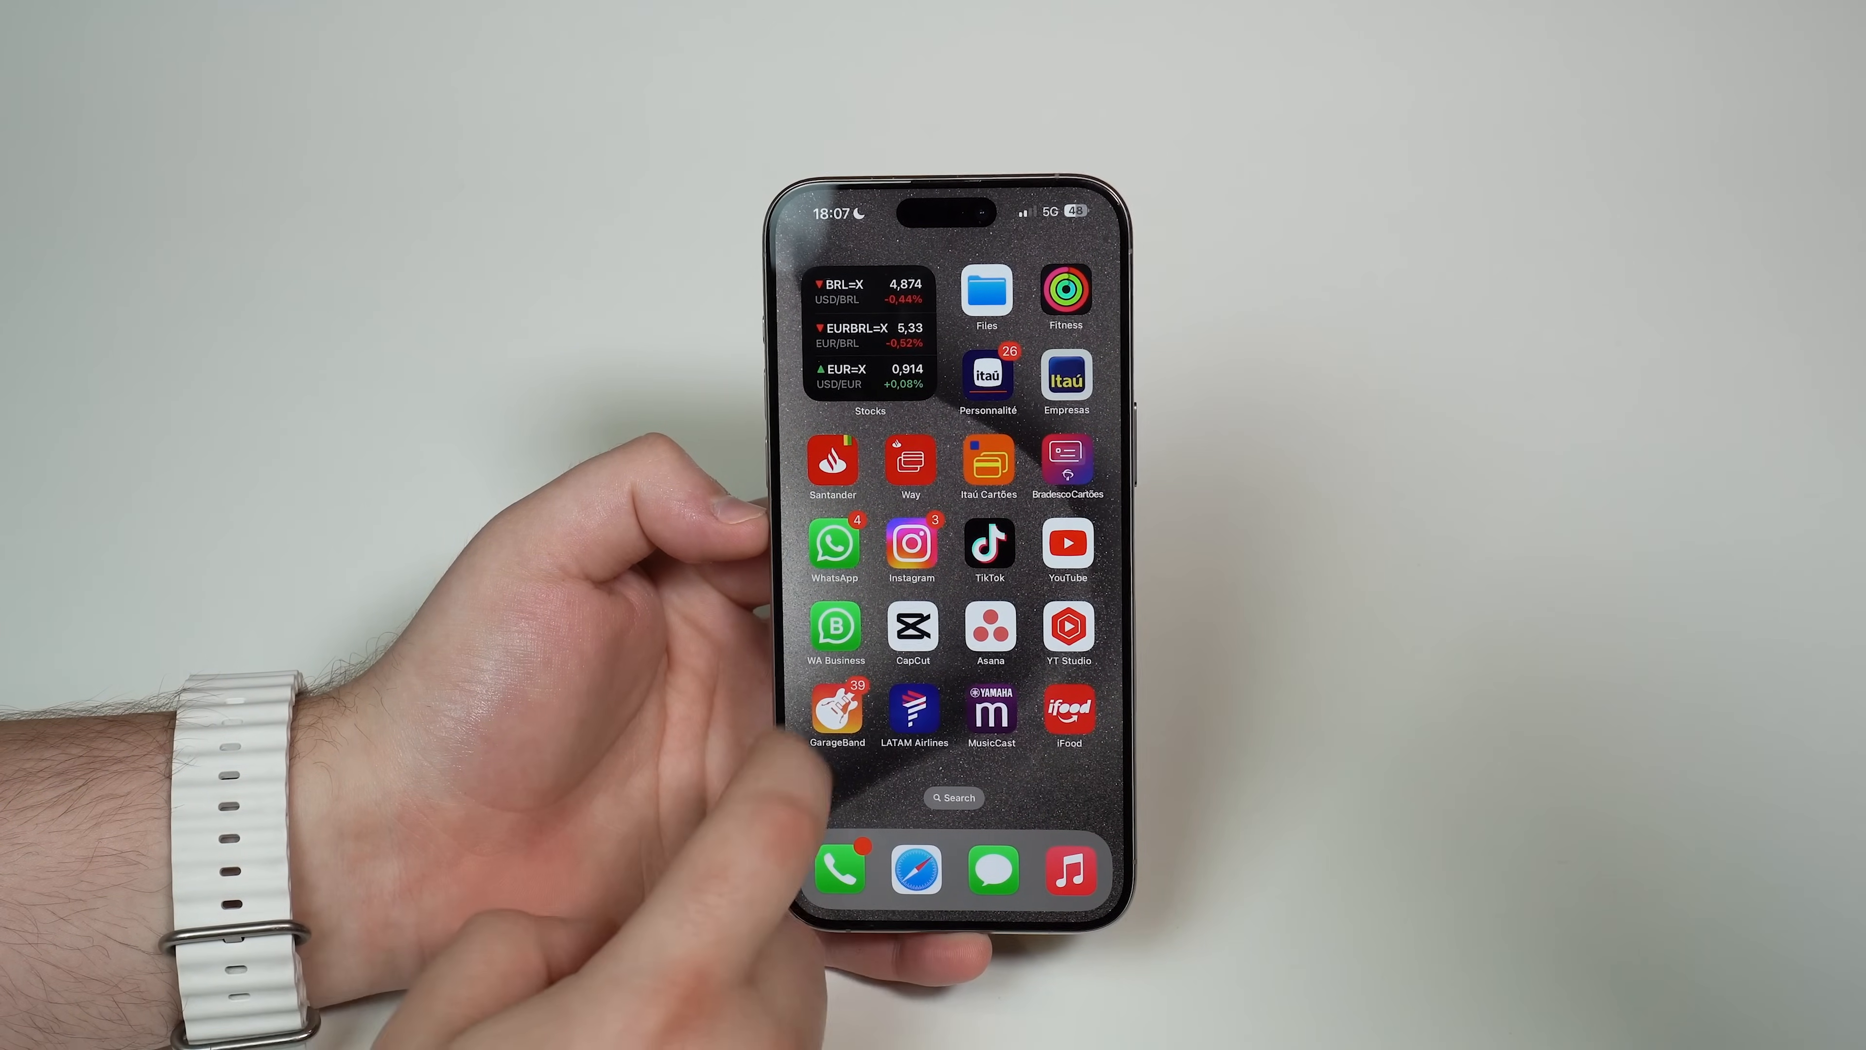
Step: Launch GarageBand from its home screen icon
click(837, 714)
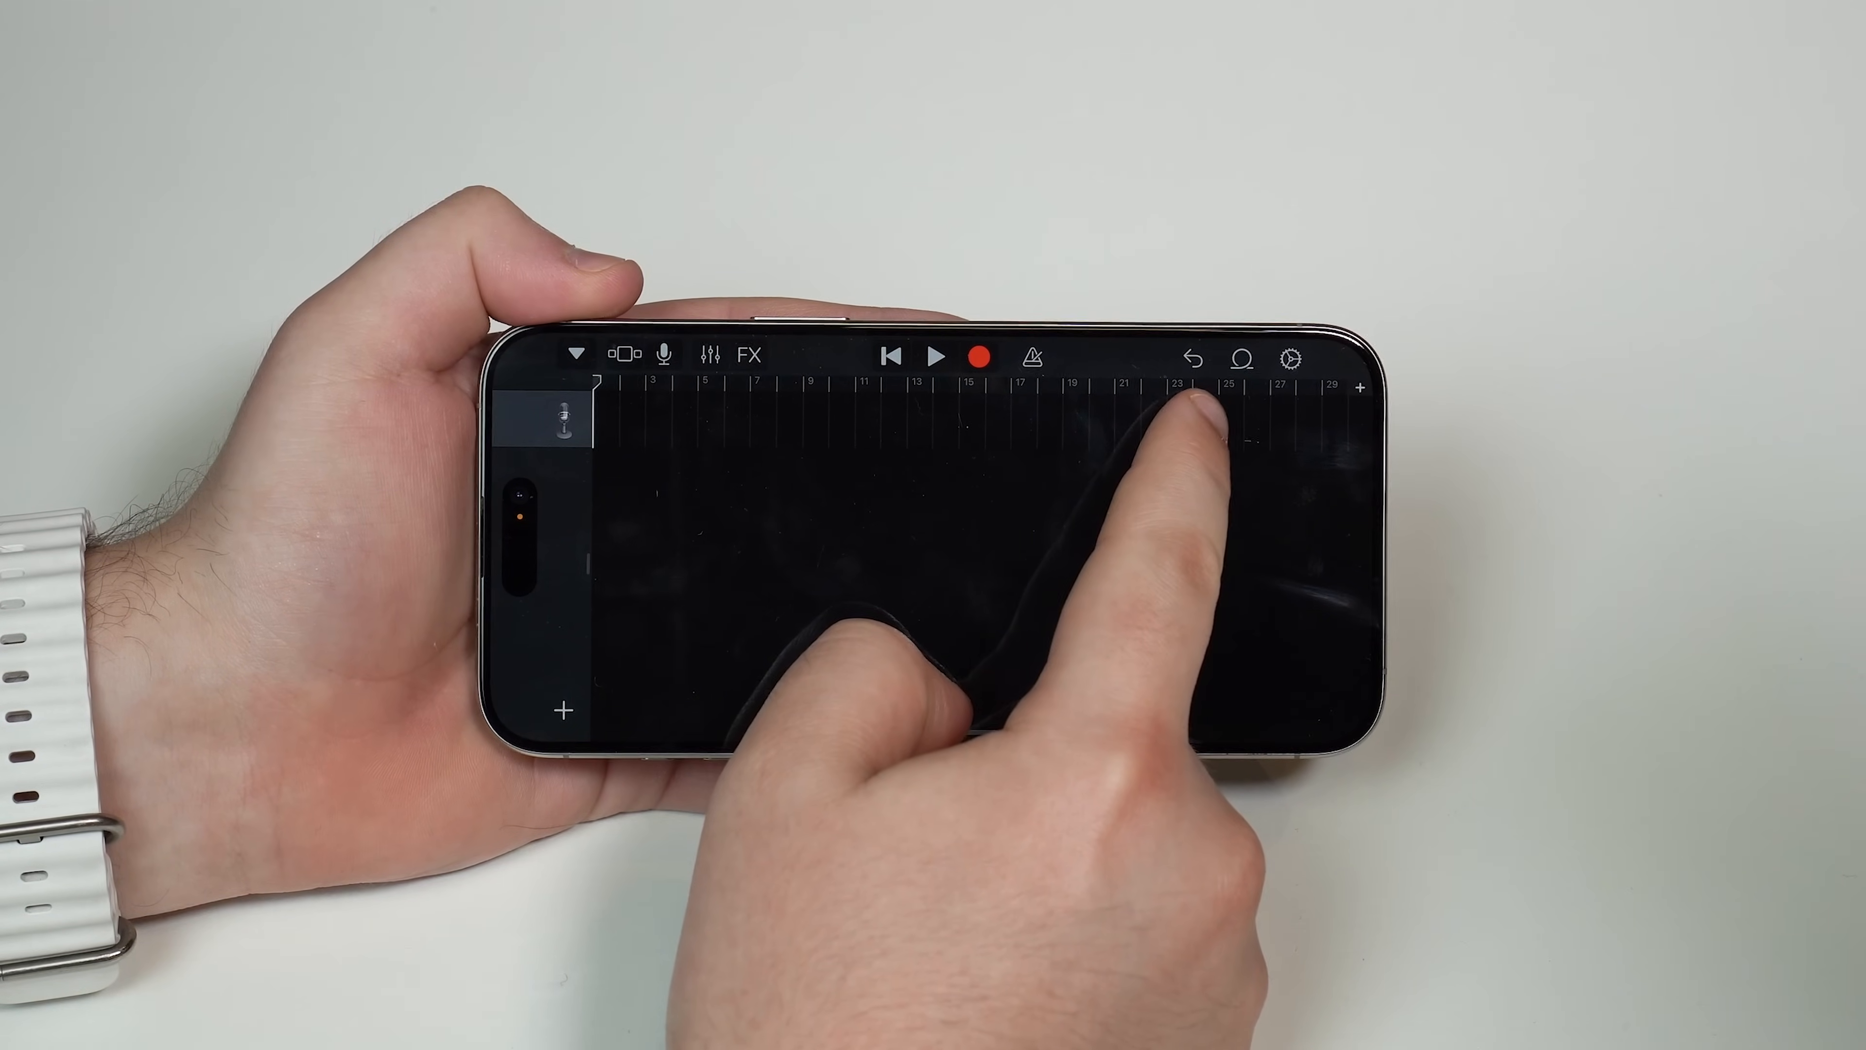
Step: Reach the Files app's recent audio files through the Loop Browser's Files section
click(1241, 357)
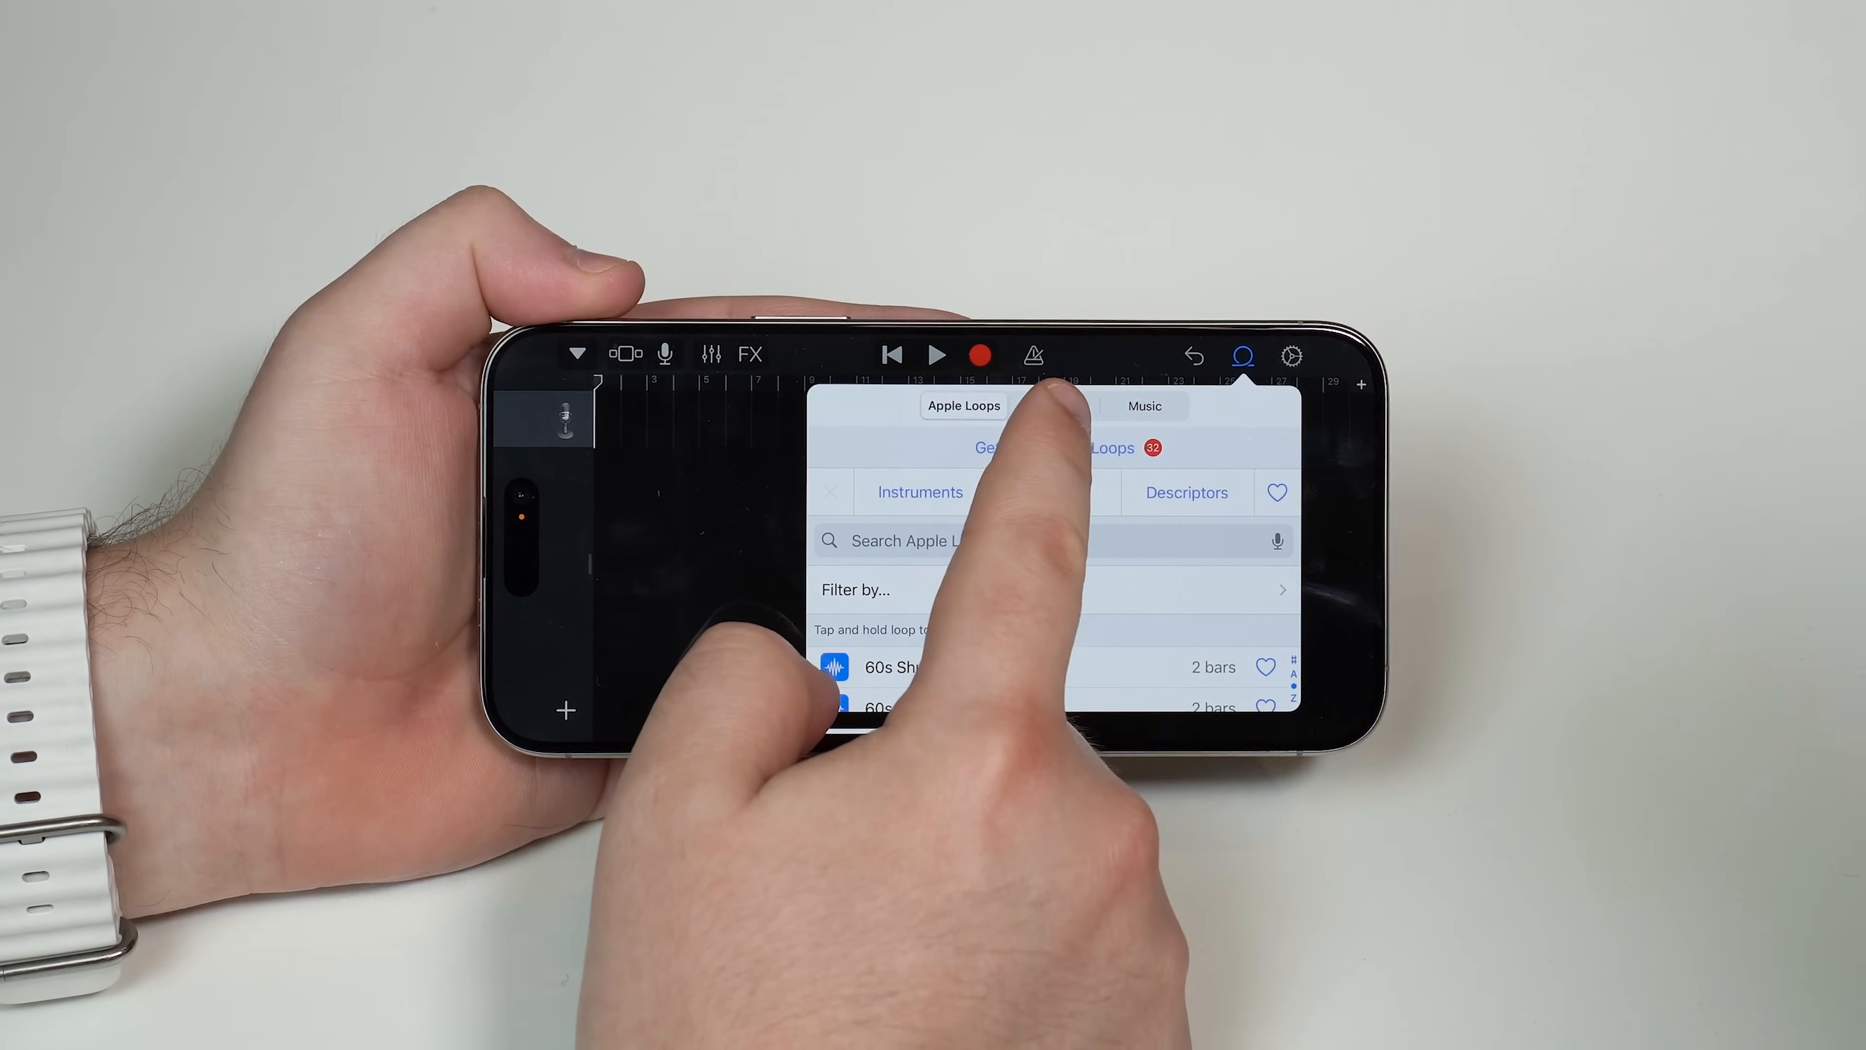
click(1055, 410)
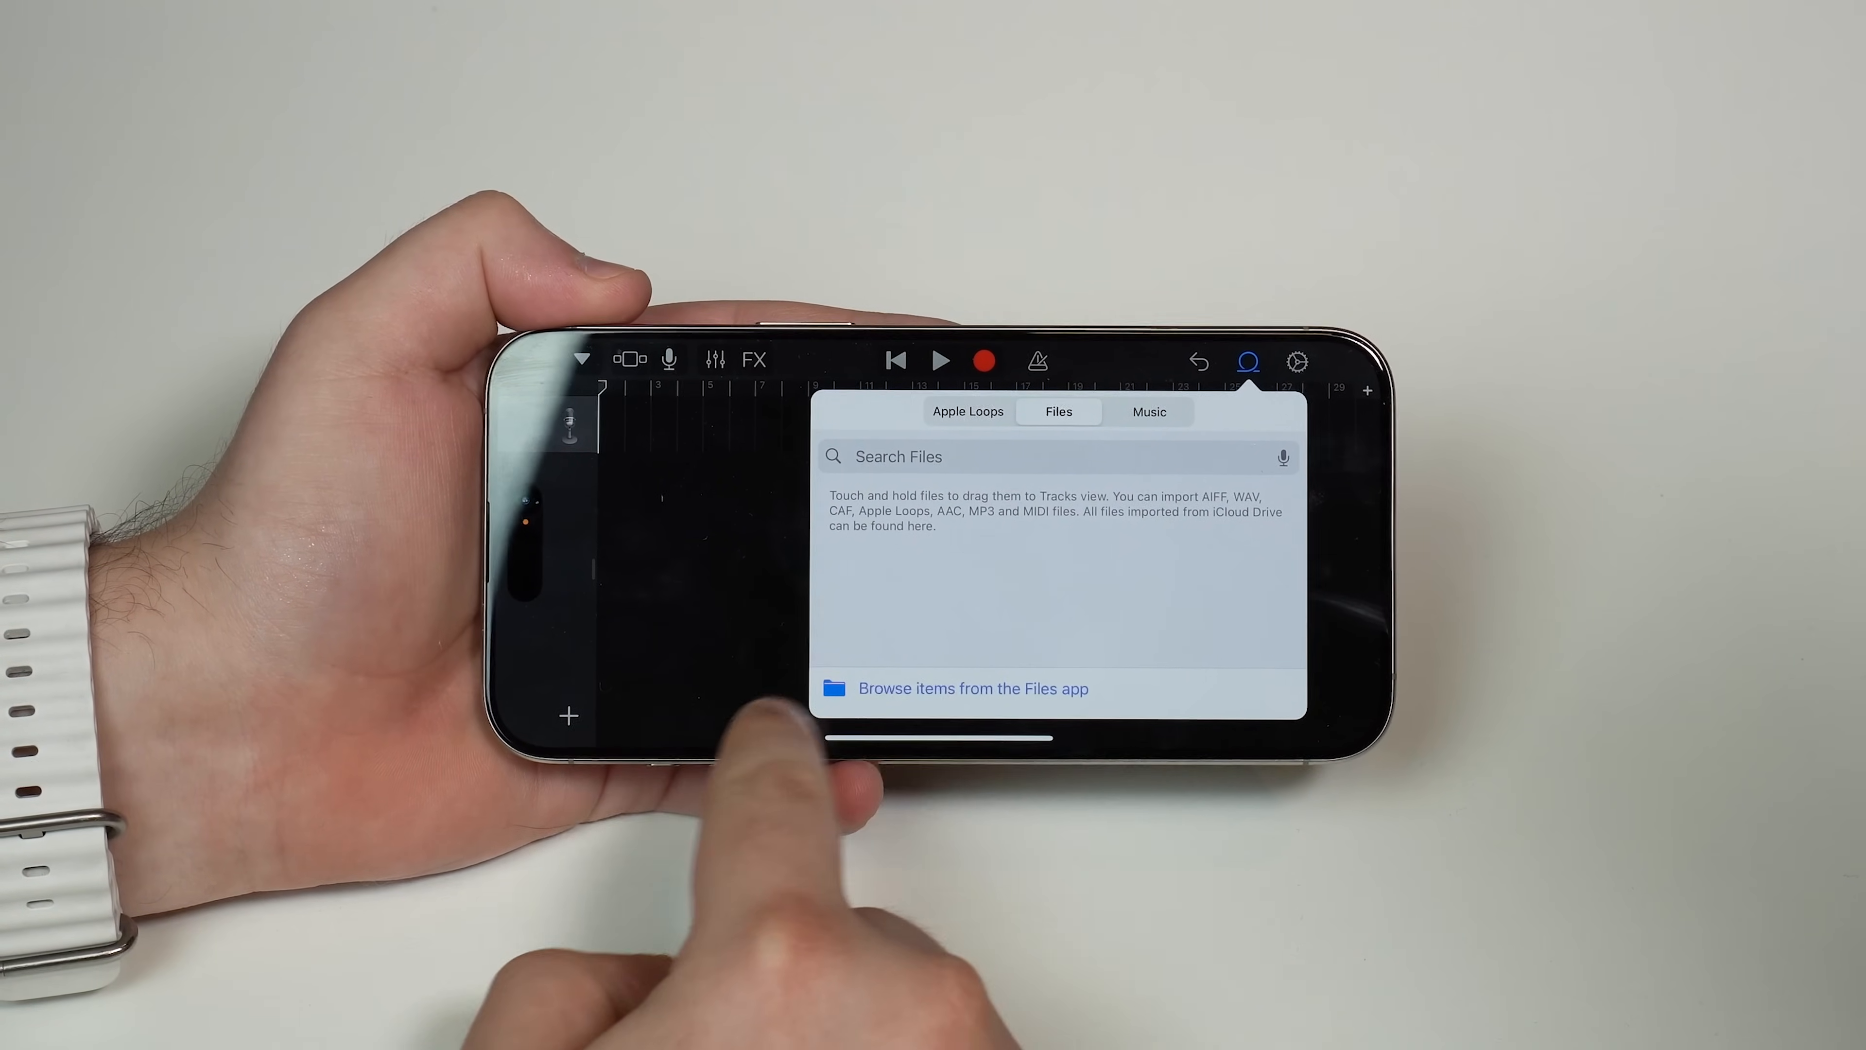
click(972, 688)
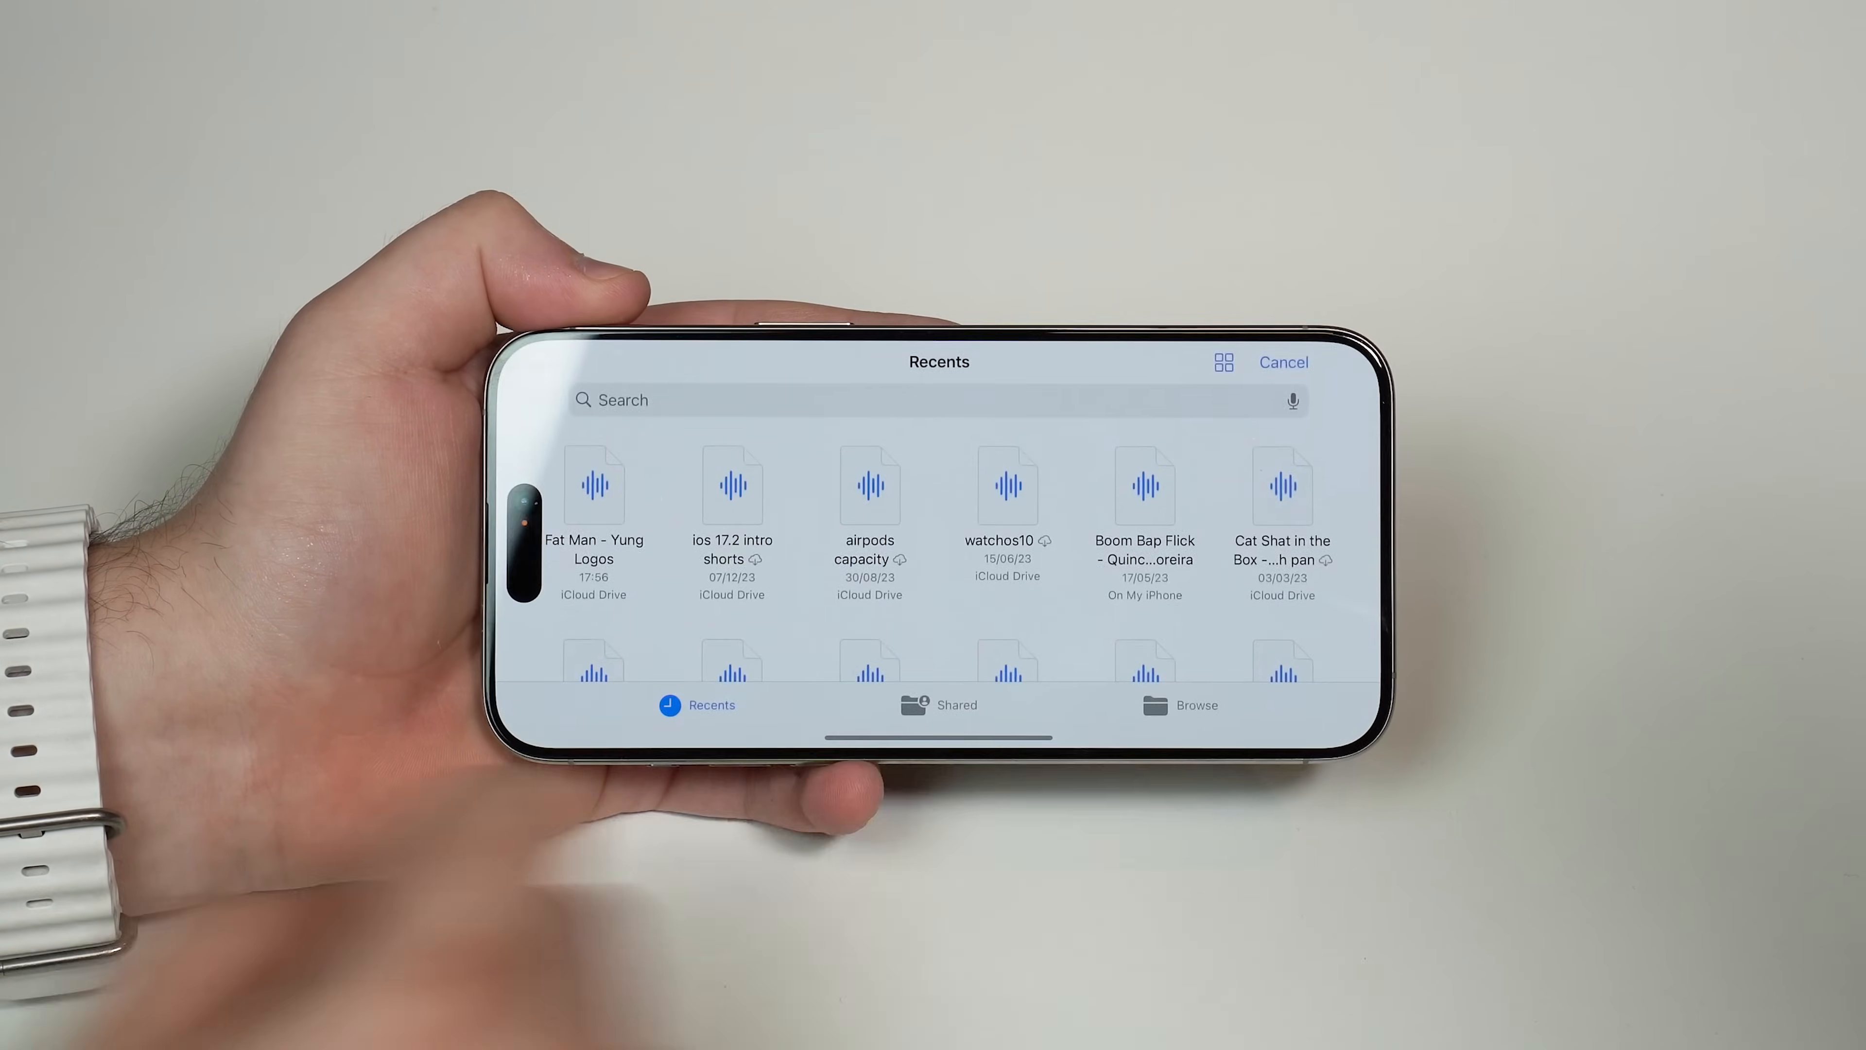